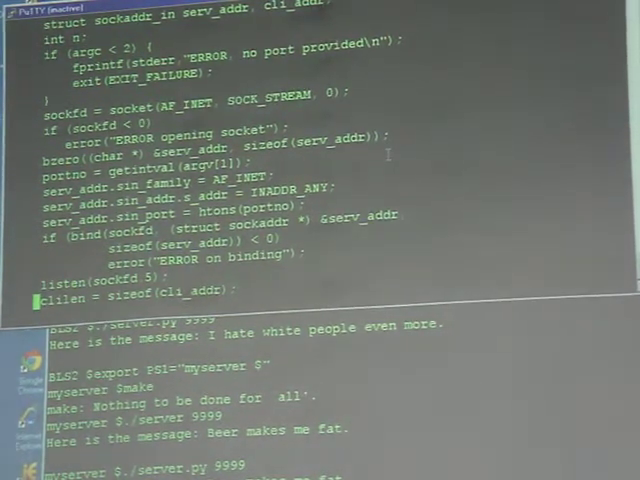
type("newsockfd = accept(sockfd")
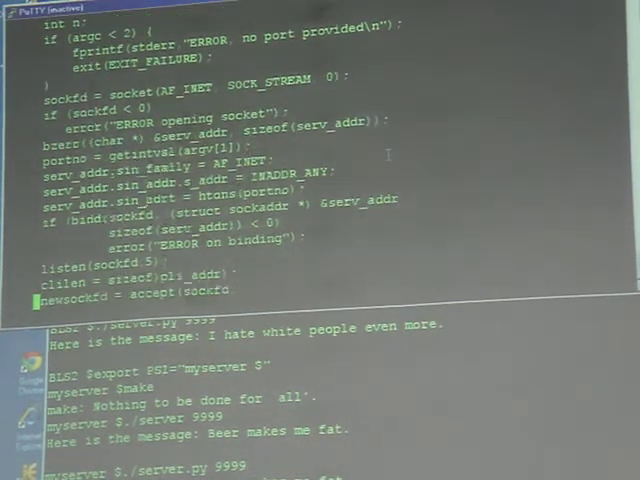
scroll("down", 3)
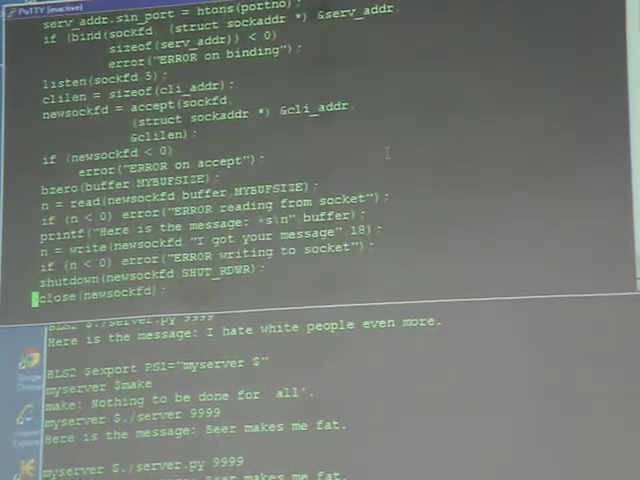